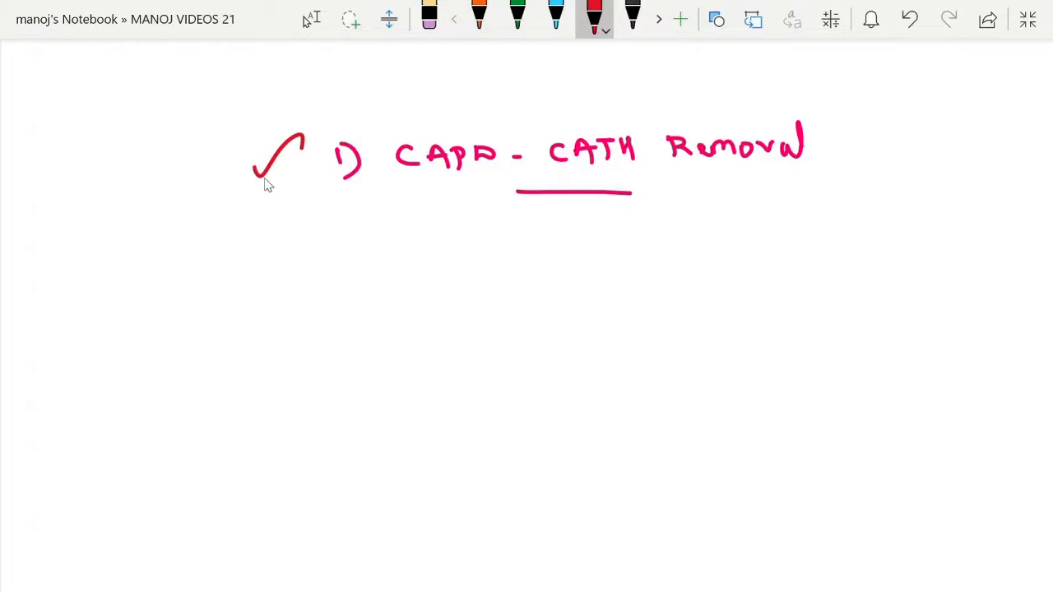
{"action": "mouse_move", "coordinate": [273, 194]}
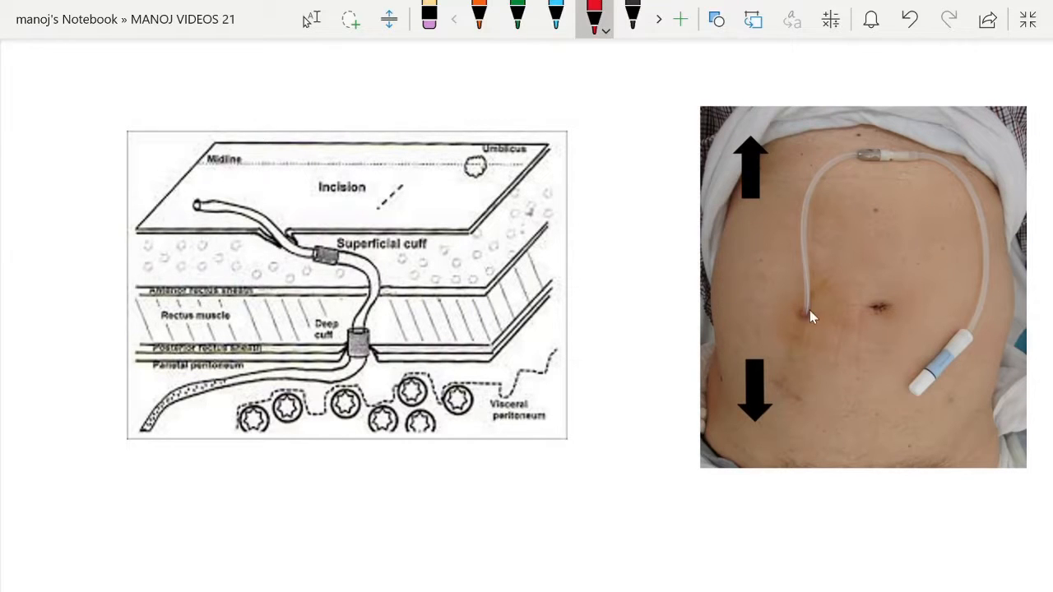
{"action": "mouse_move", "coordinate": [878, 250]}
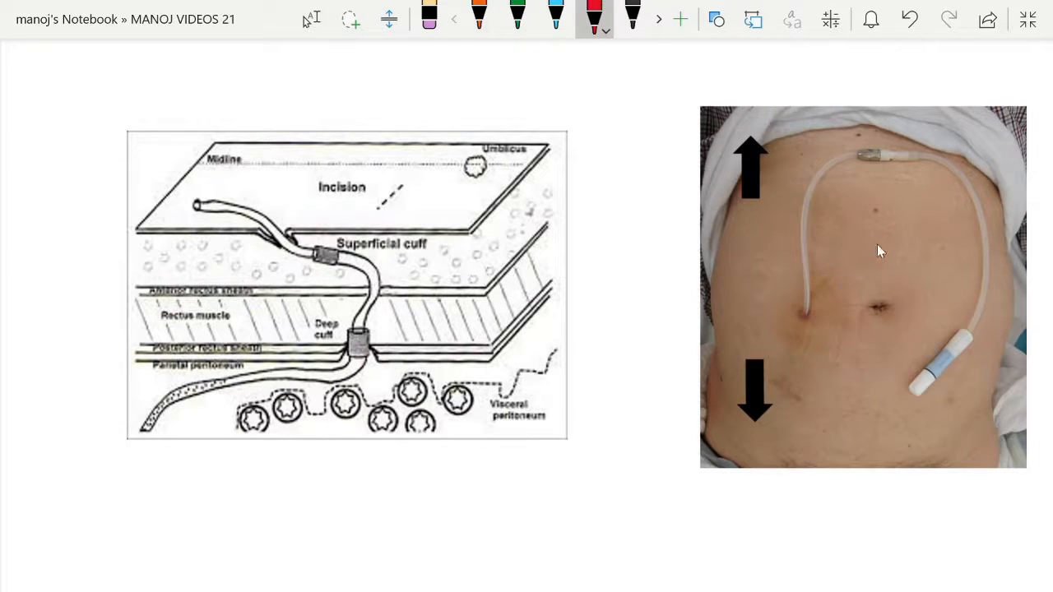
{"action": "mouse_move", "coordinate": [793, 299]}
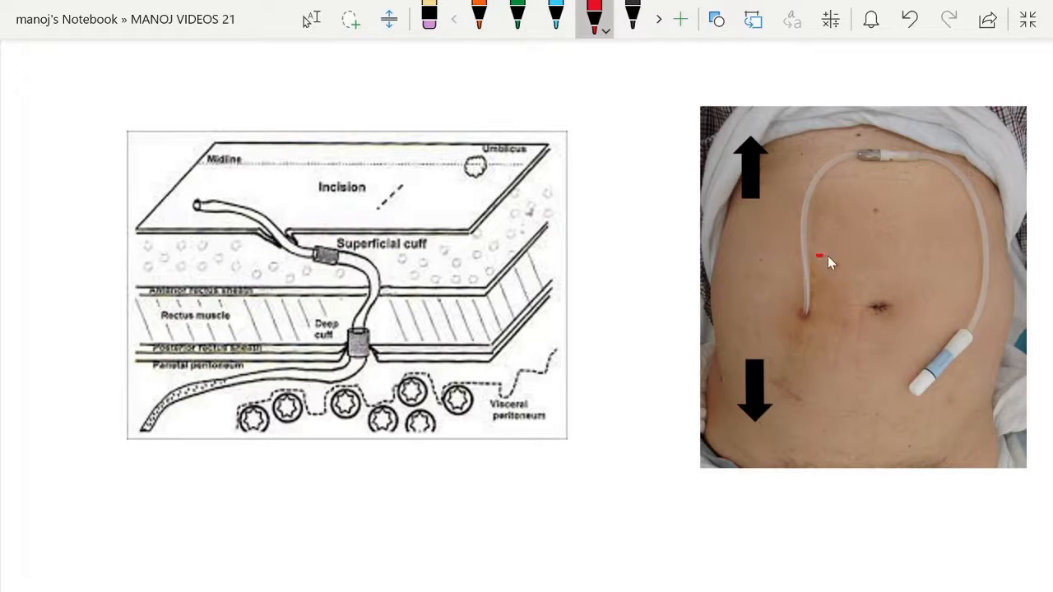
Ink a short stroke, then green arrows and a T-A label beside the catheter on the abdomen photo
{"action": "left_click_drag", "start_coordinate": [819, 255], "coordinate": [864, 250]}
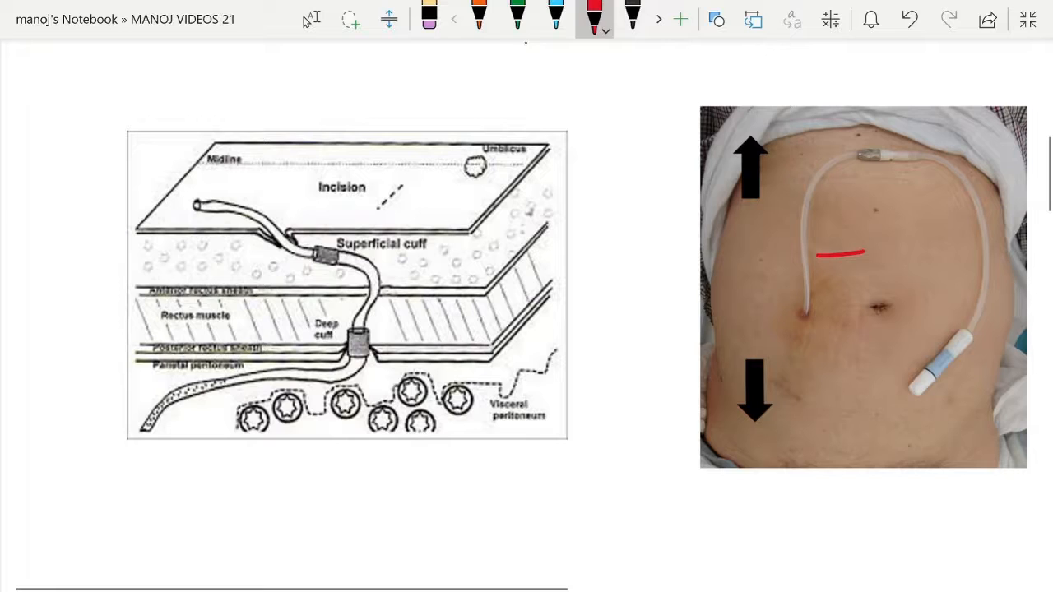
{"action": "left_click", "coordinate": [517, 18]}
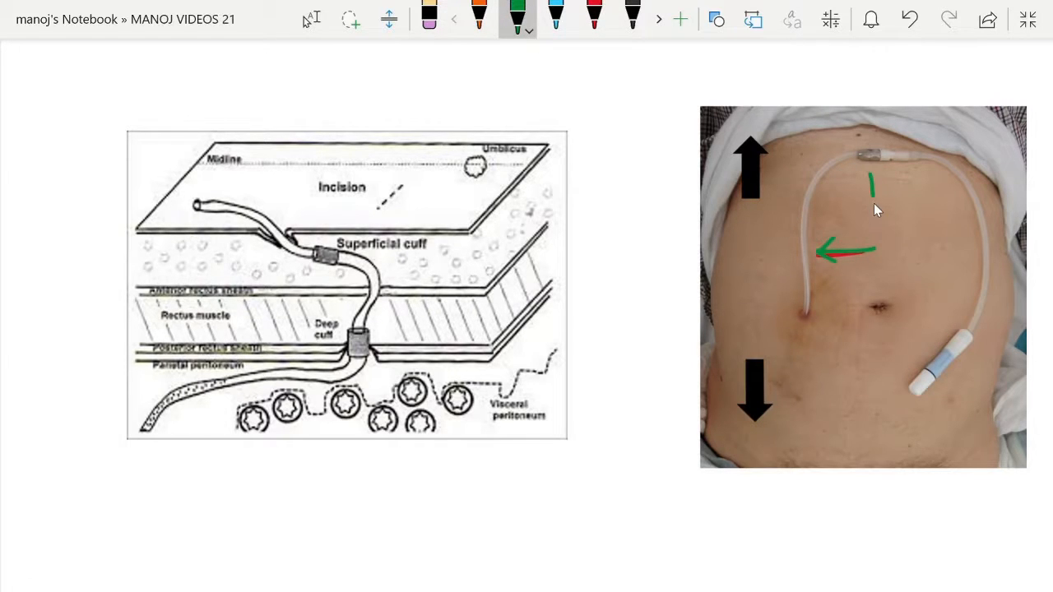
{"action": "left_click_drag", "start_coordinate": [869, 194], "coordinate": [905, 222]}
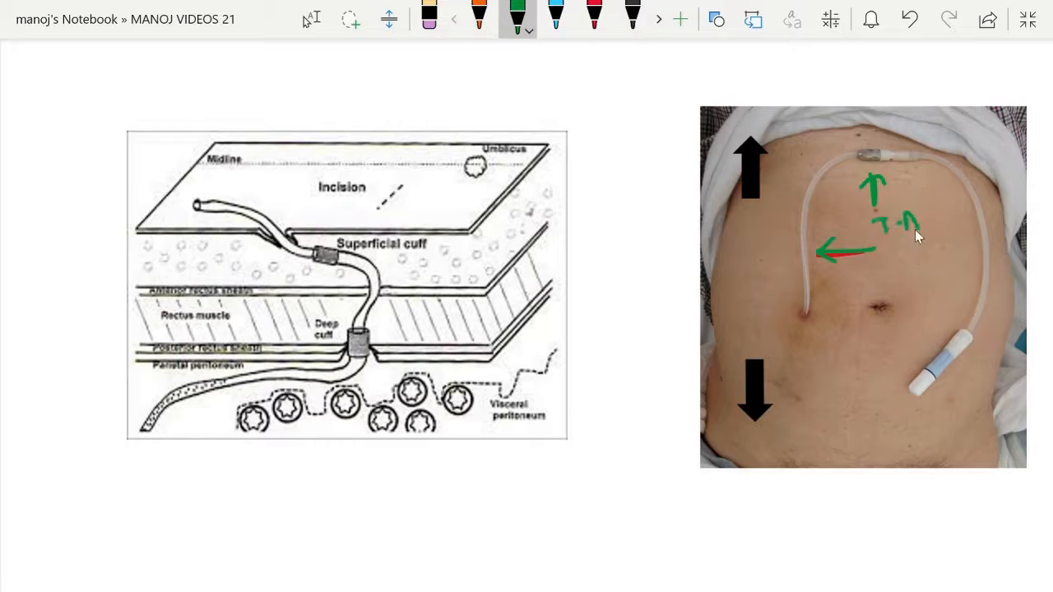
{"action": "left_click_drag", "start_coordinate": [921, 132], "coordinate": [908, 316]}
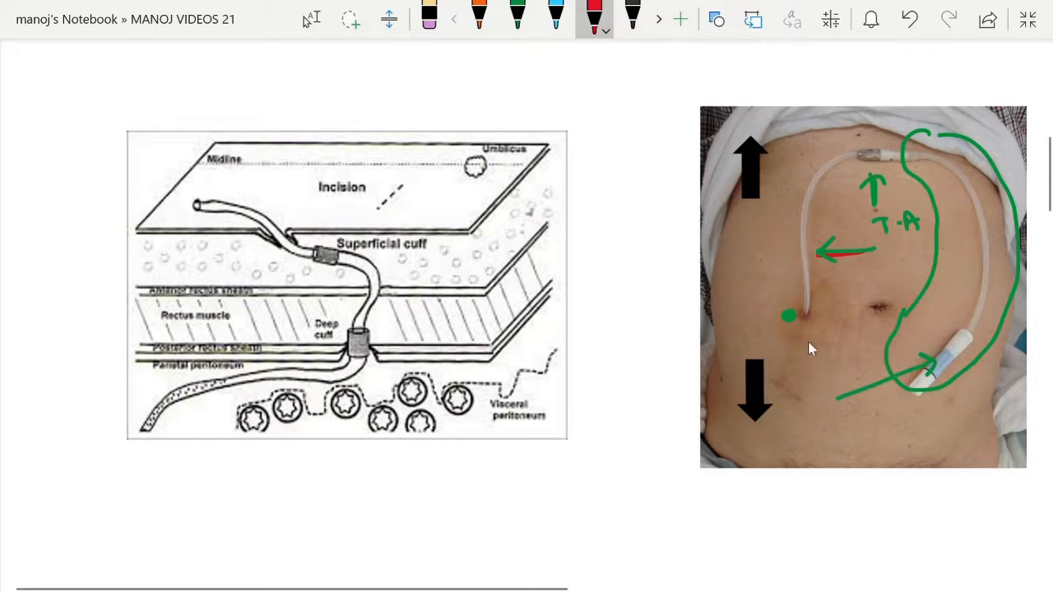
Add a red curve below the catheter exit and dot the outer catheter end on the diagram
{"action": "left_click_drag", "start_coordinate": [810, 332], "coordinate": [859, 329]}
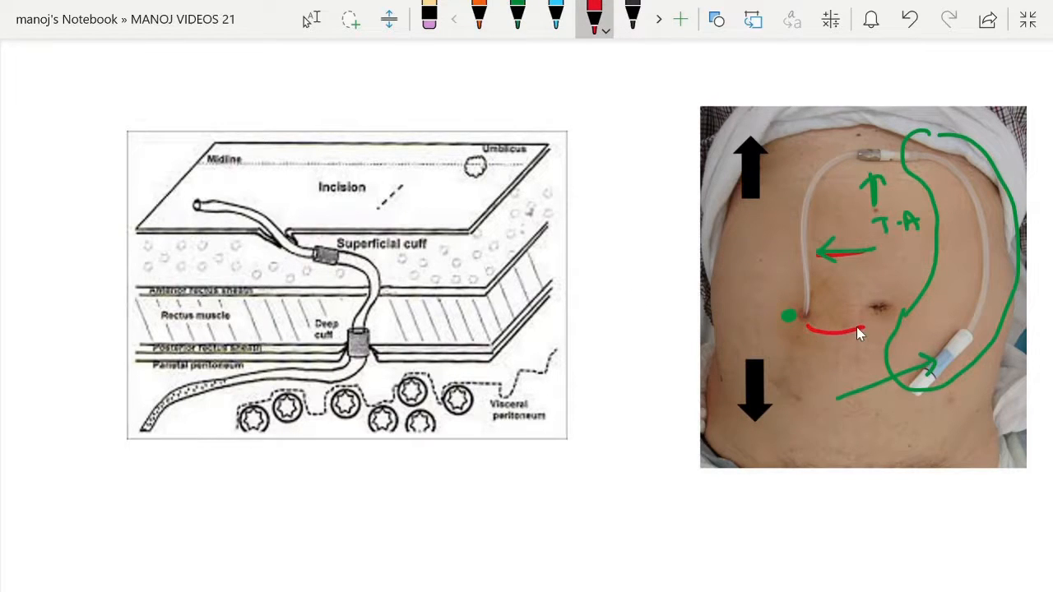
{"action": "mouse_move", "coordinate": [200, 213]}
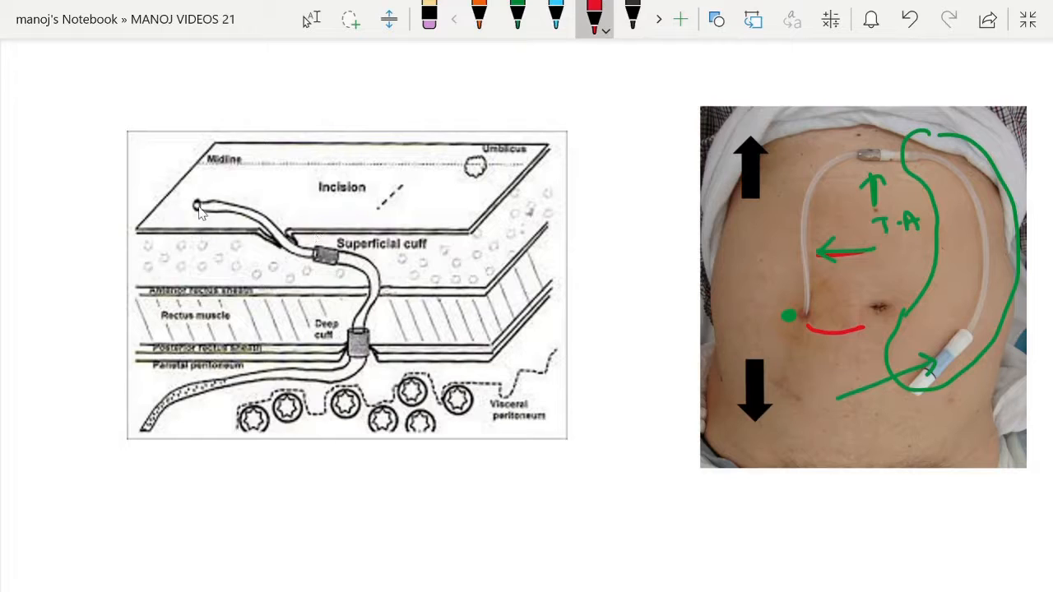
{"action": "left_click", "coordinate": [197, 204]}
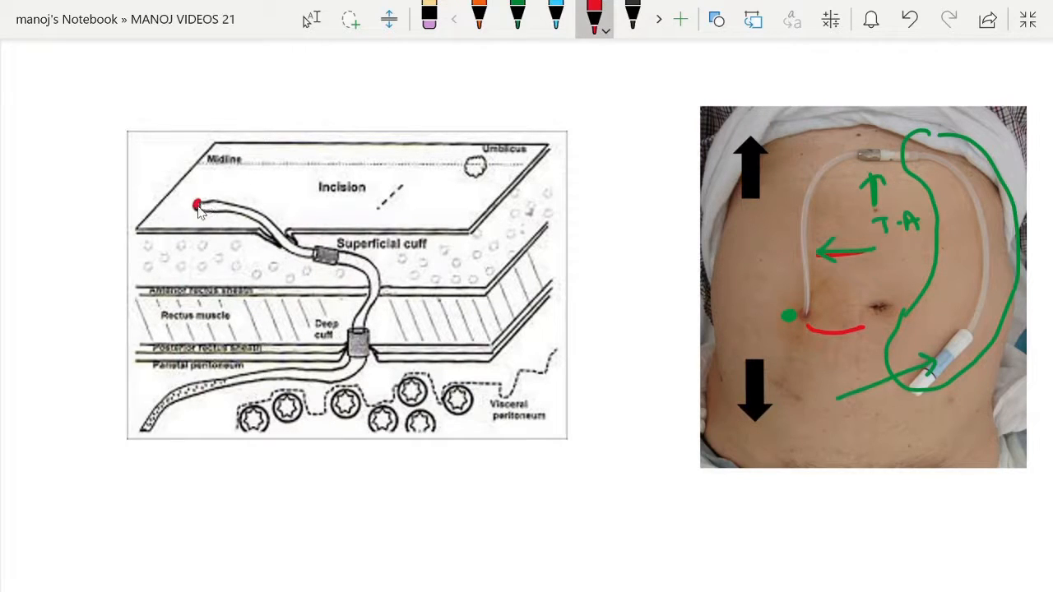
Draw a red exit-site arrow on the diagram, label it 'Exit site' and circle both cuffs
{"action": "left_click_drag", "start_coordinate": [197, 206], "coordinate": [151, 162]}
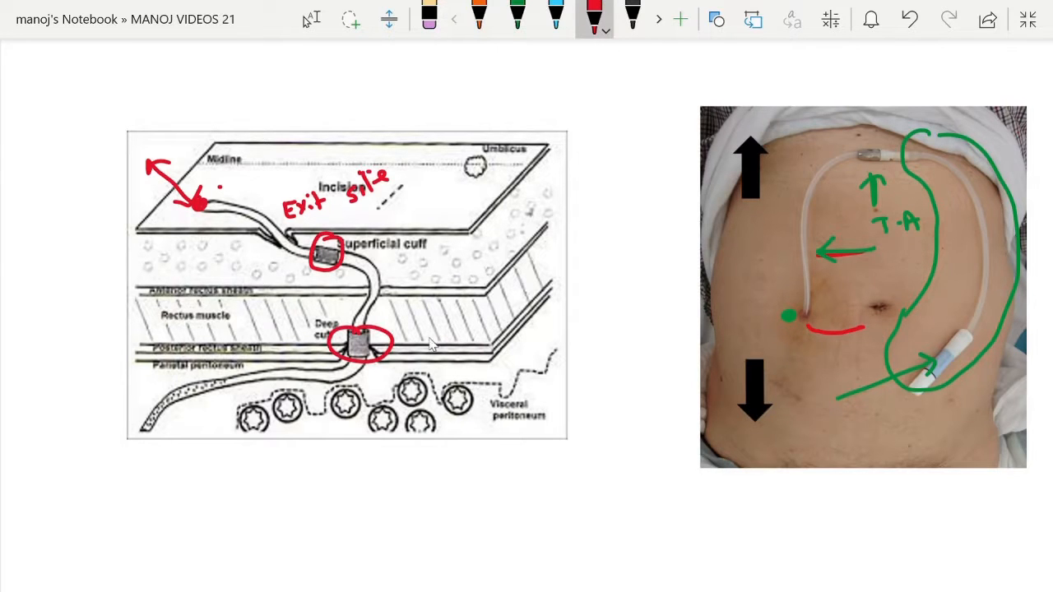
{"action": "left_click_drag", "start_coordinate": [441, 329], "coordinate": [420, 333]}
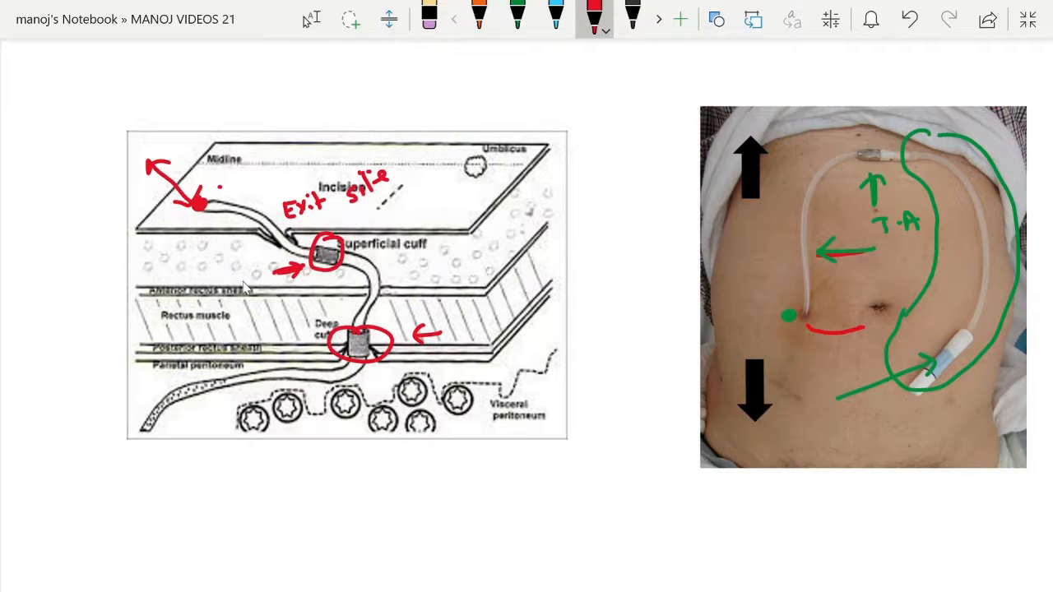
Add a green note below the diagram, ending with black ink selected
{"action": "left_click", "coordinate": [519, 18]}
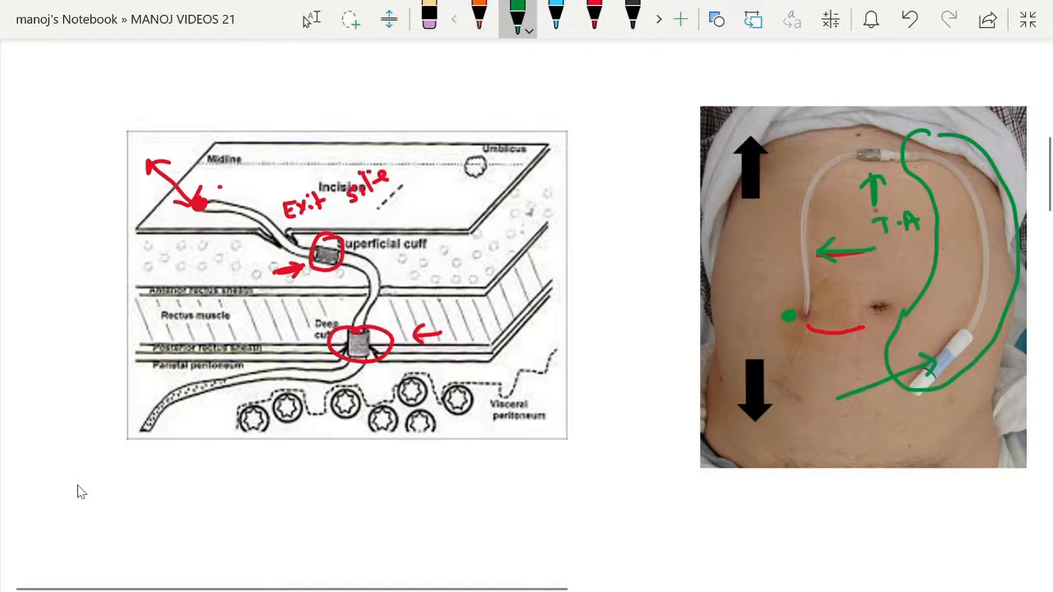
{"action": "left_click_drag", "start_coordinate": [74, 461], "coordinate": [85, 497]}
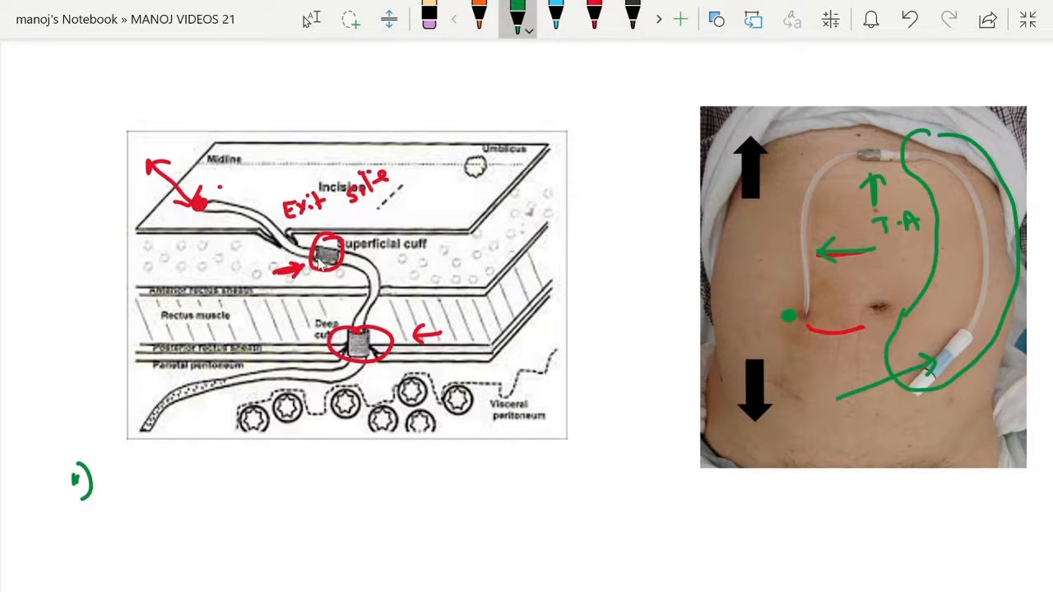
{"action": "mouse_move", "coordinate": [306, 276]}
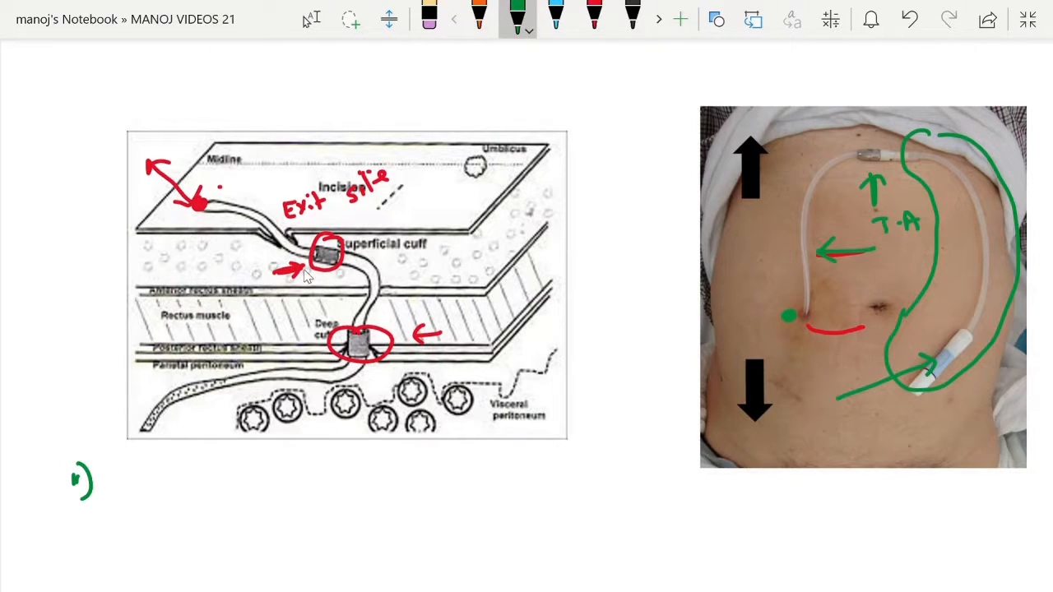
{"action": "mouse_move", "coordinate": [573, 331]}
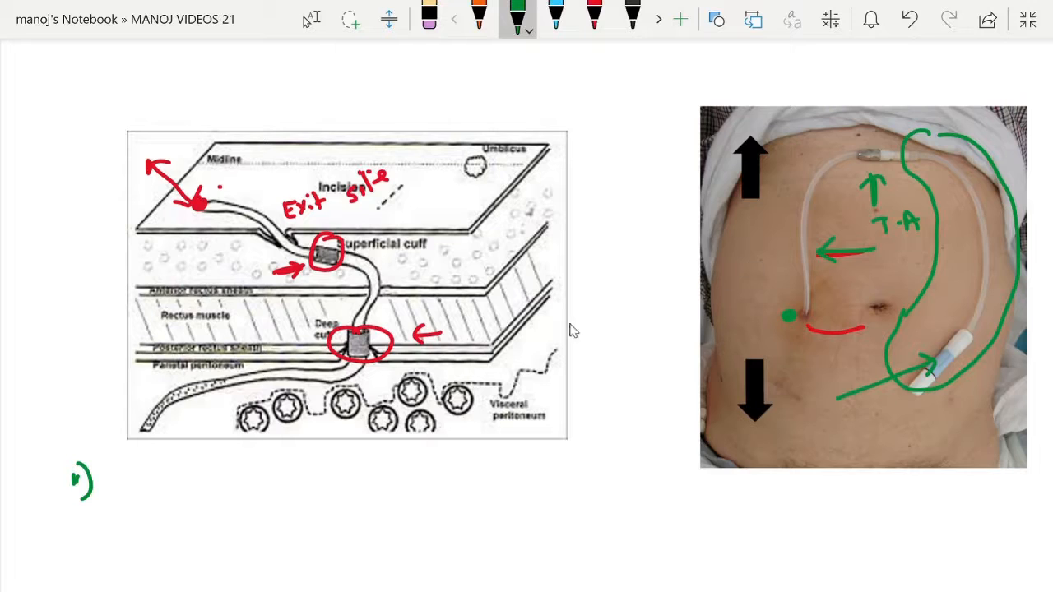
{"action": "left_click", "coordinate": [428, 18]}
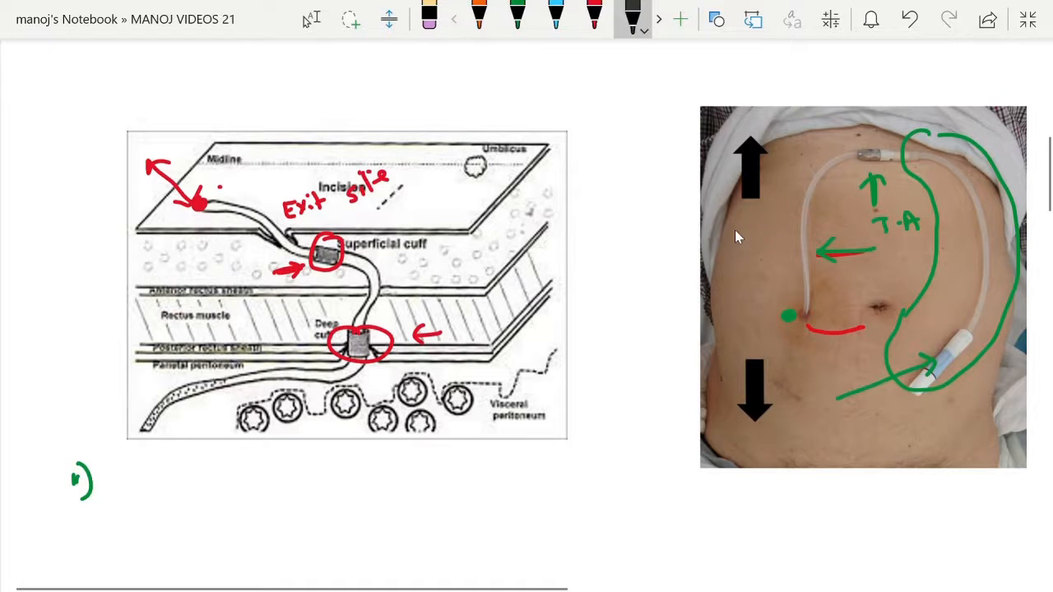
Draw a black line and outline a box across the lower abdomen photo
{"action": "left_click_drag", "start_coordinate": [737, 228], "coordinate": [925, 337]}
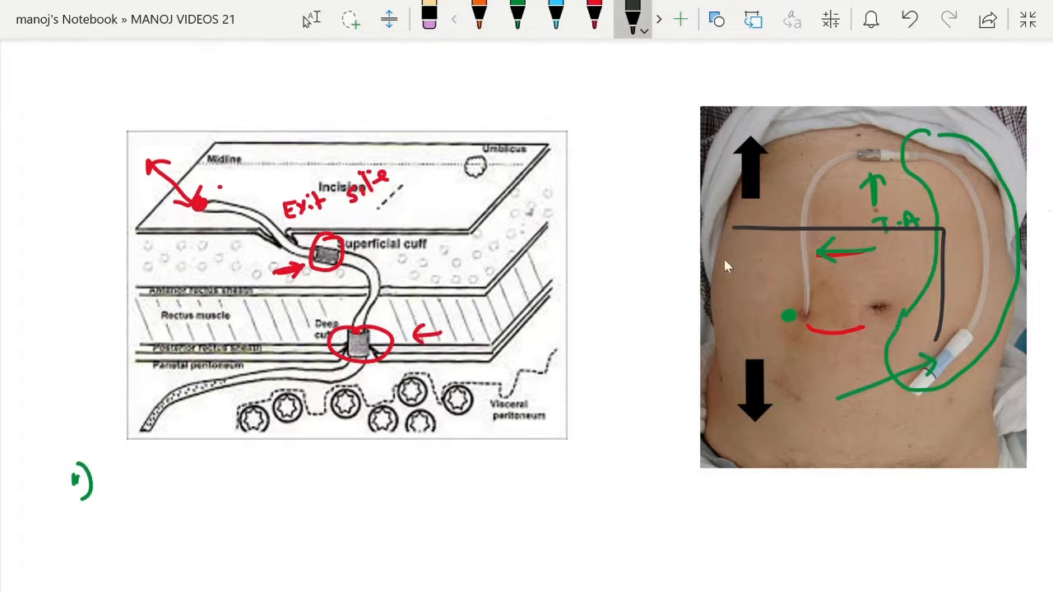
{"action": "left_click_drag", "start_coordinate": [738, 227], "coordinate": [942, 395]}
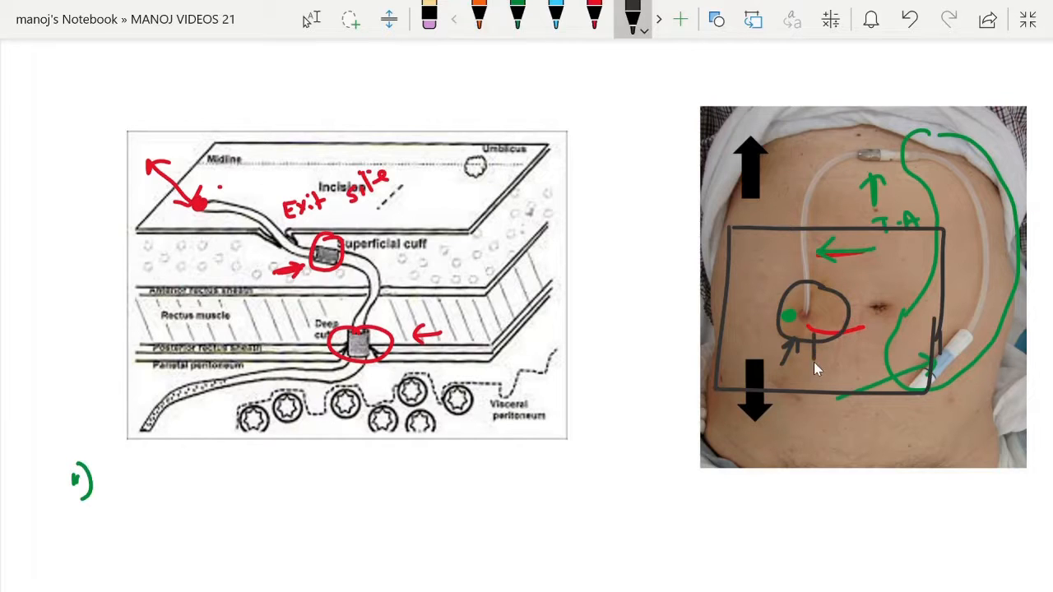
{"action": "mouse_move", "coordinate": [833, 316]}
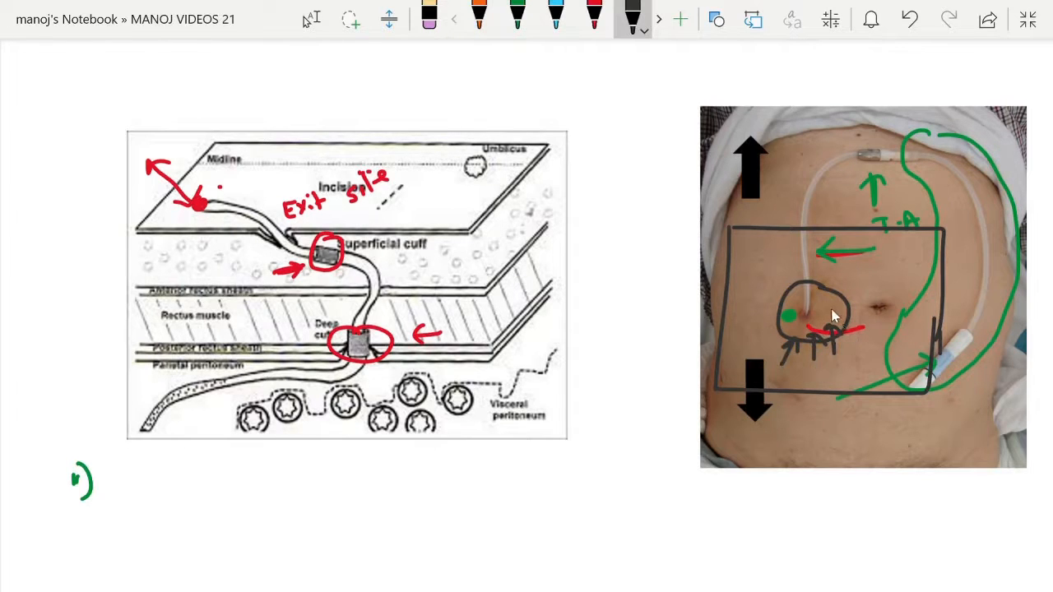
{"action": "mouse_move", "coordinate": [826, 316]}
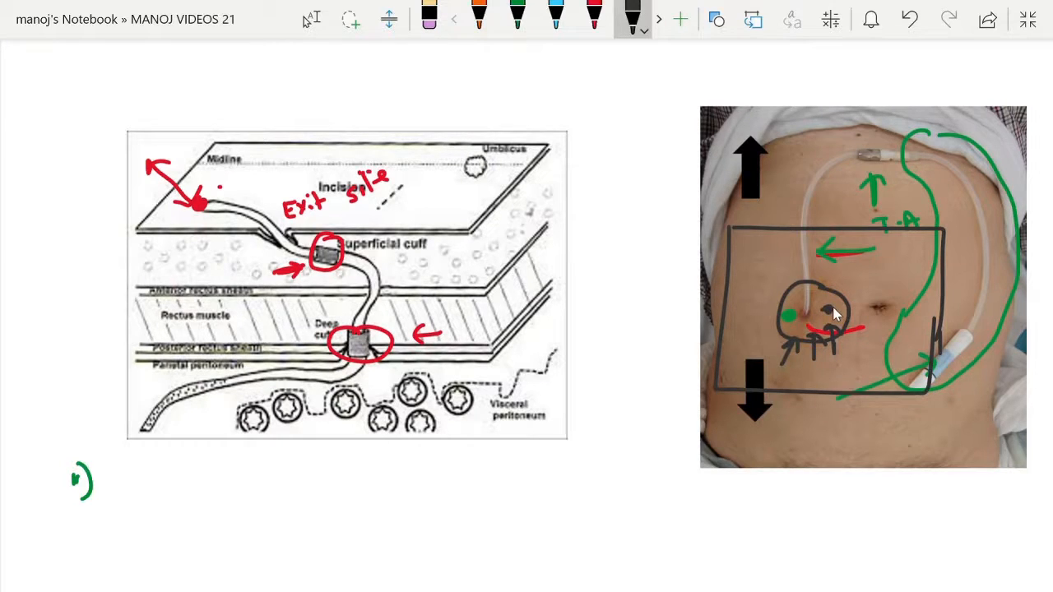
{"action": "mouse_move", "coordinate": [262, 276]}
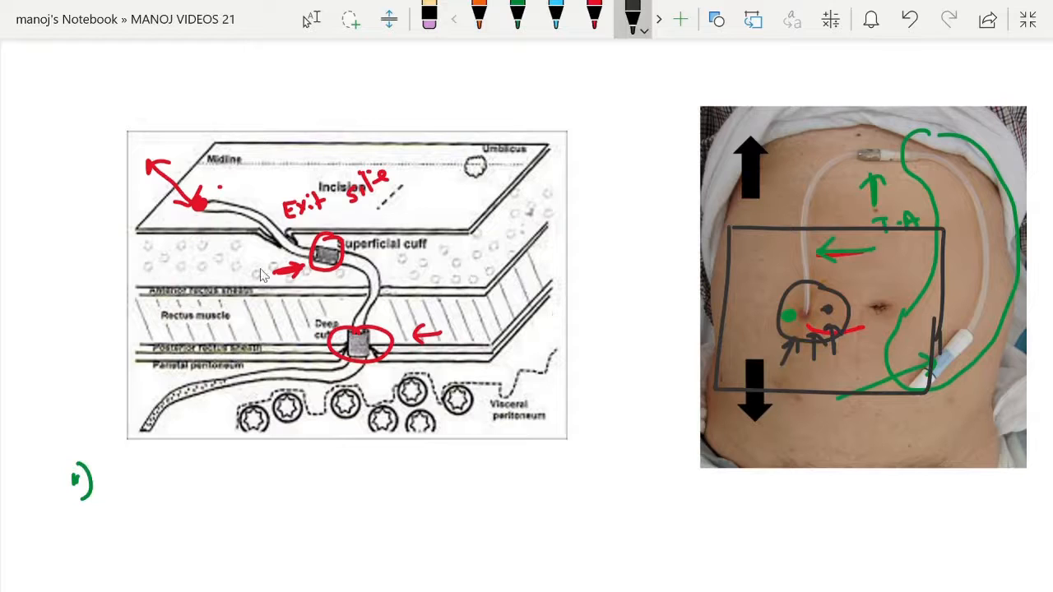
{"action": "mouse_move", "coordinate": [843, 313]}
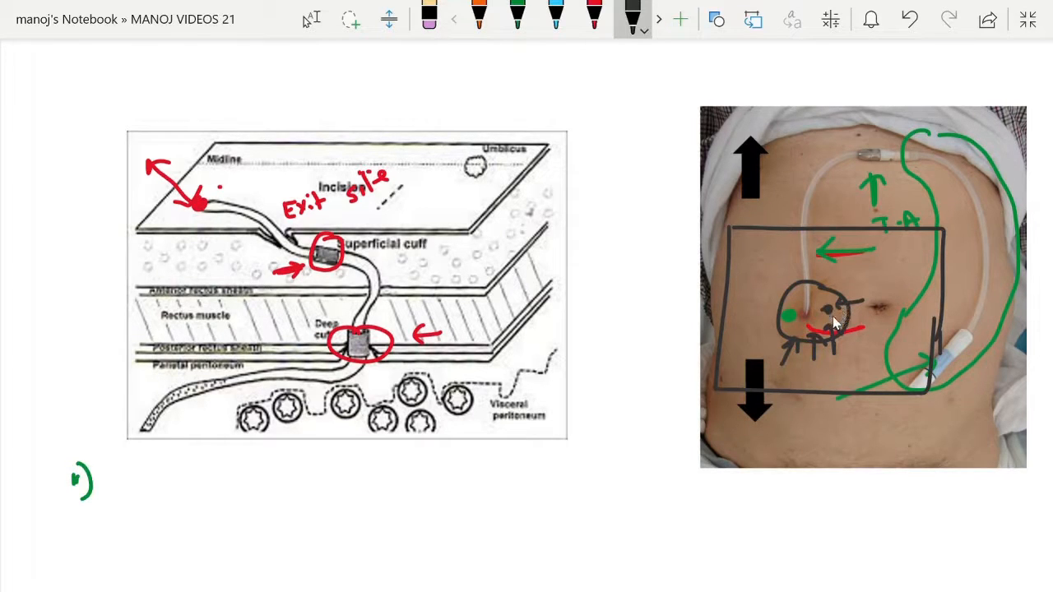
{"action": "mouse_move", "coordinate": [829, 316]}
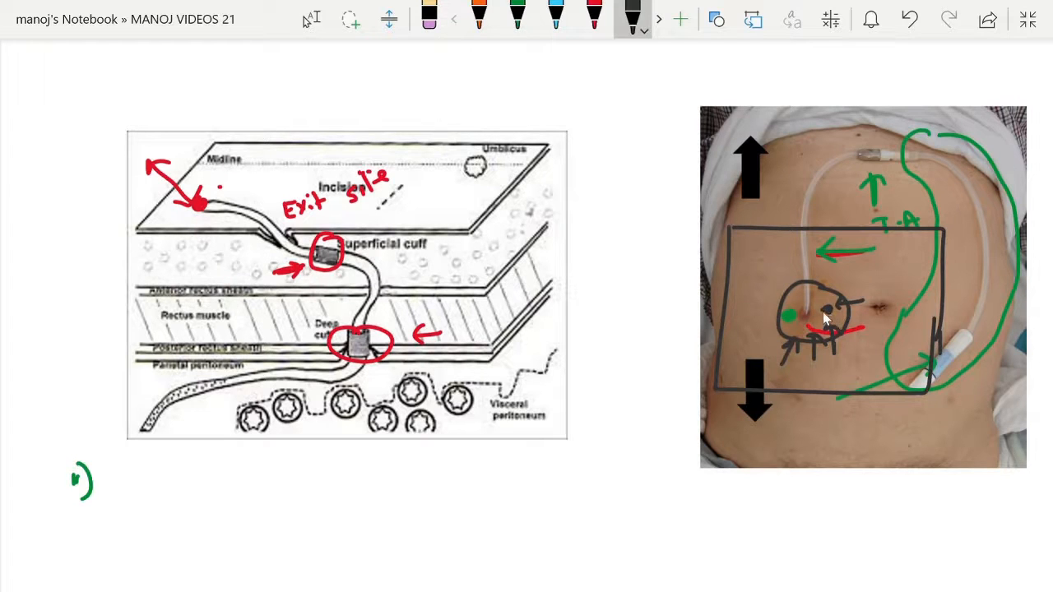
{"action": "mouse_move", "coordinate": [327, 254]}
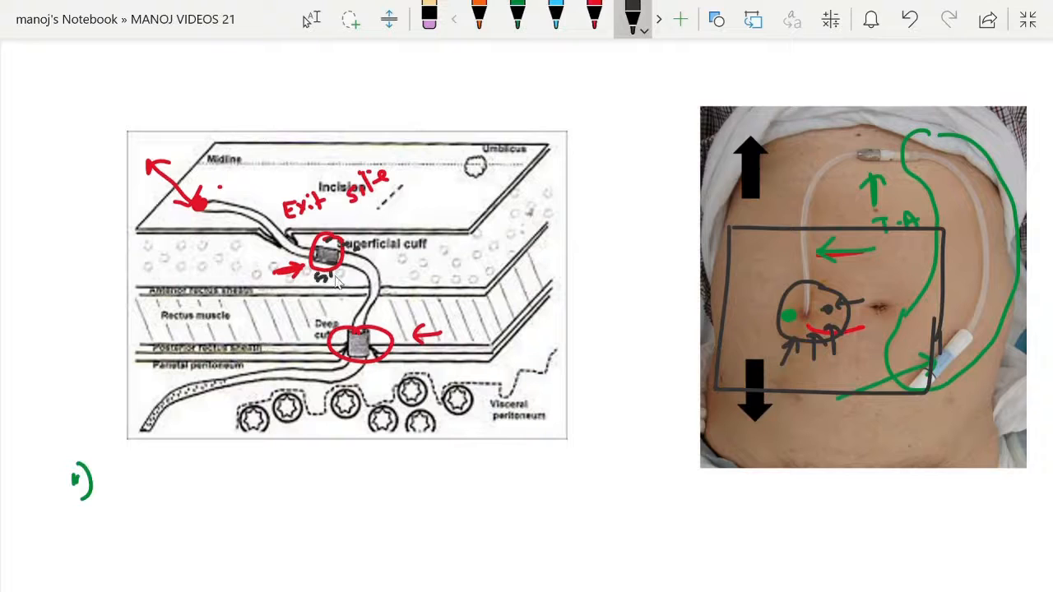
{"action": "mouse_move", "coordinate": [286, 314]}
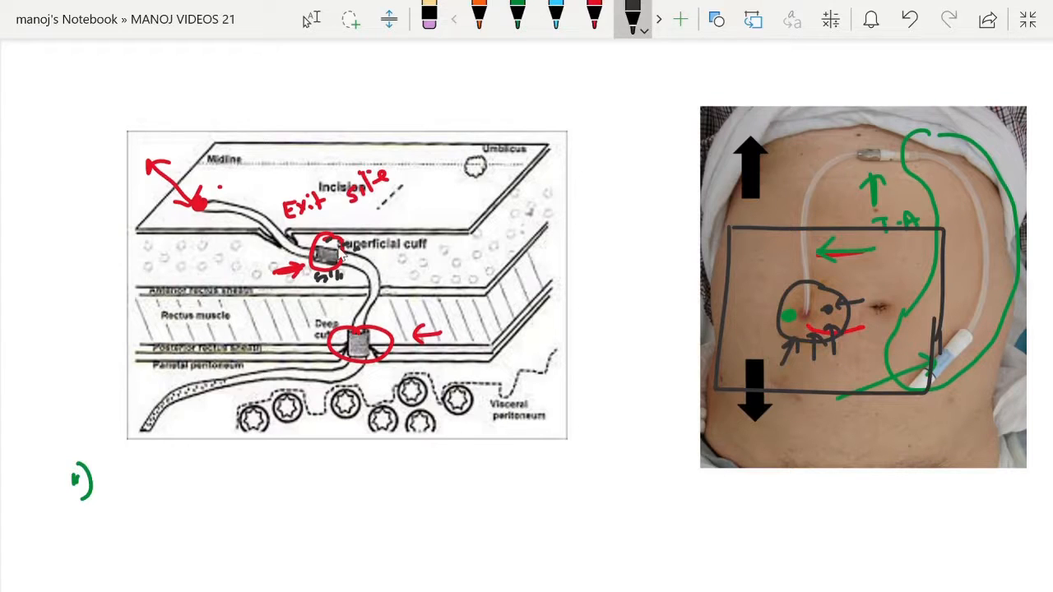
{"action": "mouse_move", "coordinate": [535, 309]}
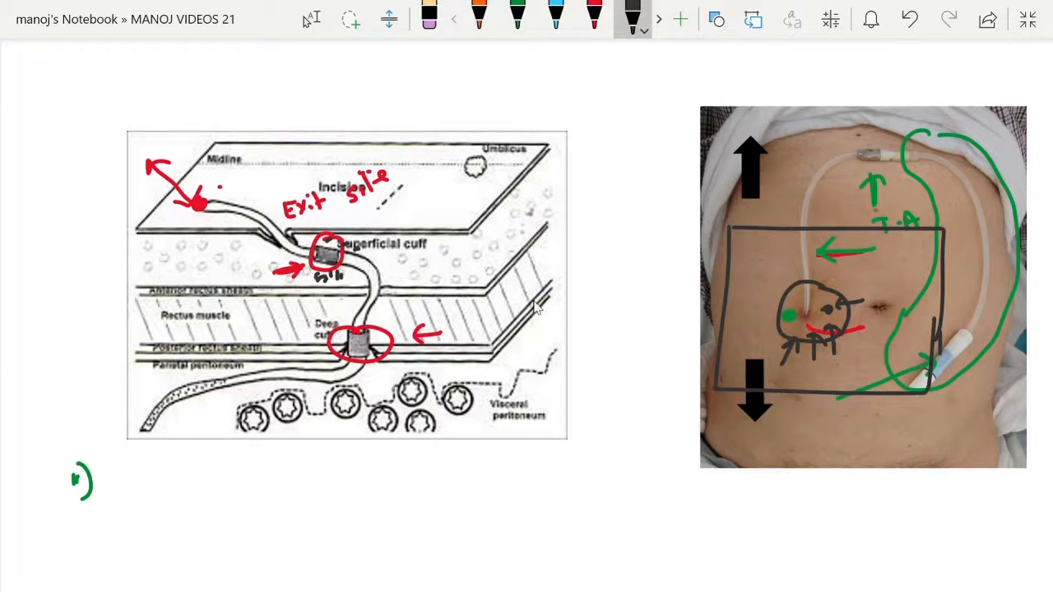
{"action": "mouse_move", "coordinate": [612, 369]}
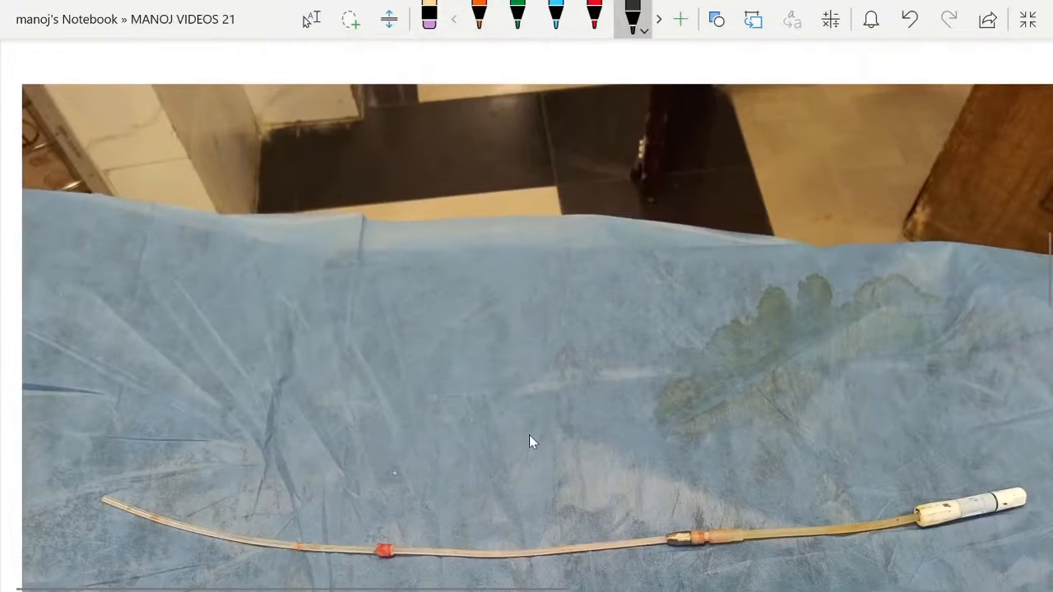
On the removed catheter photo, circle the connector and white end, point at the red cuffs and bracket the tip
{"action": "scroll", "scroll_direction": "down", "scroll_amount": 3}
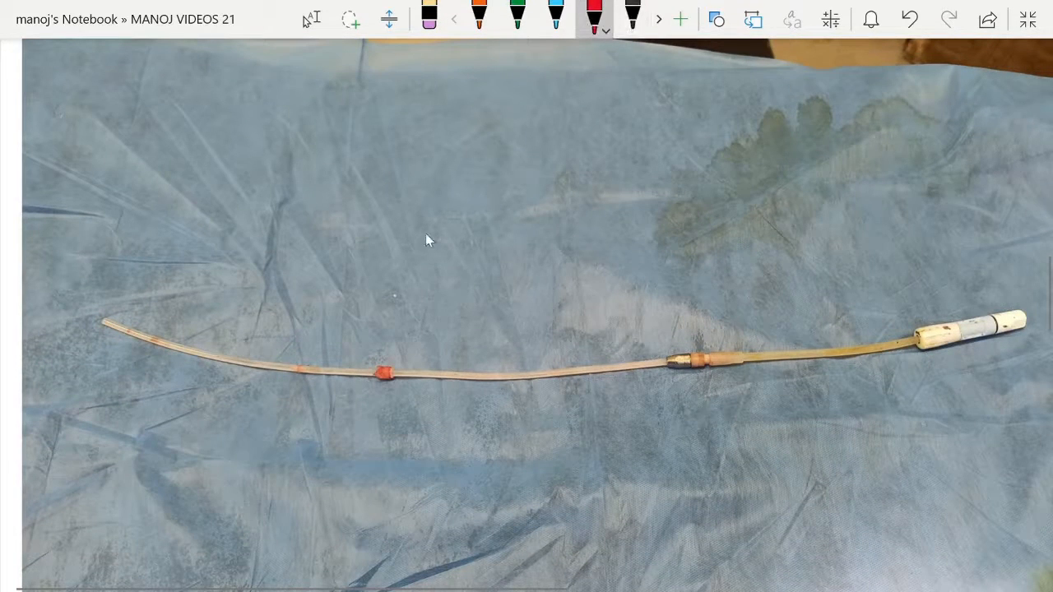
{"action": "left_click_drag", "start_coordinate": [650, 316], "coordinate": [704, 309]}
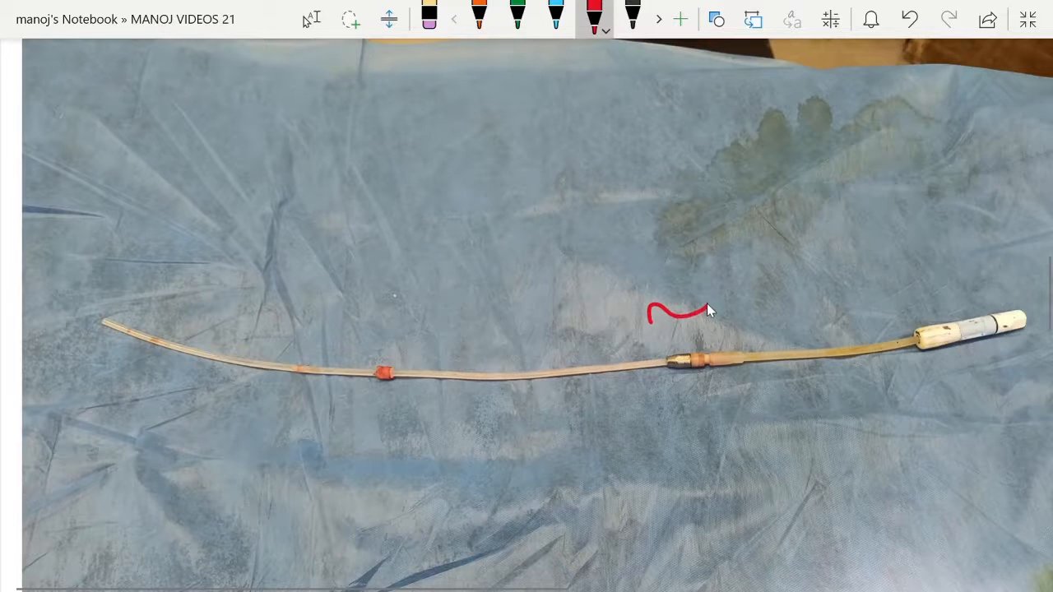
{"action": "left_click_drag", "start_coordinate": [695, 311], "coordinate": [955, 283]}
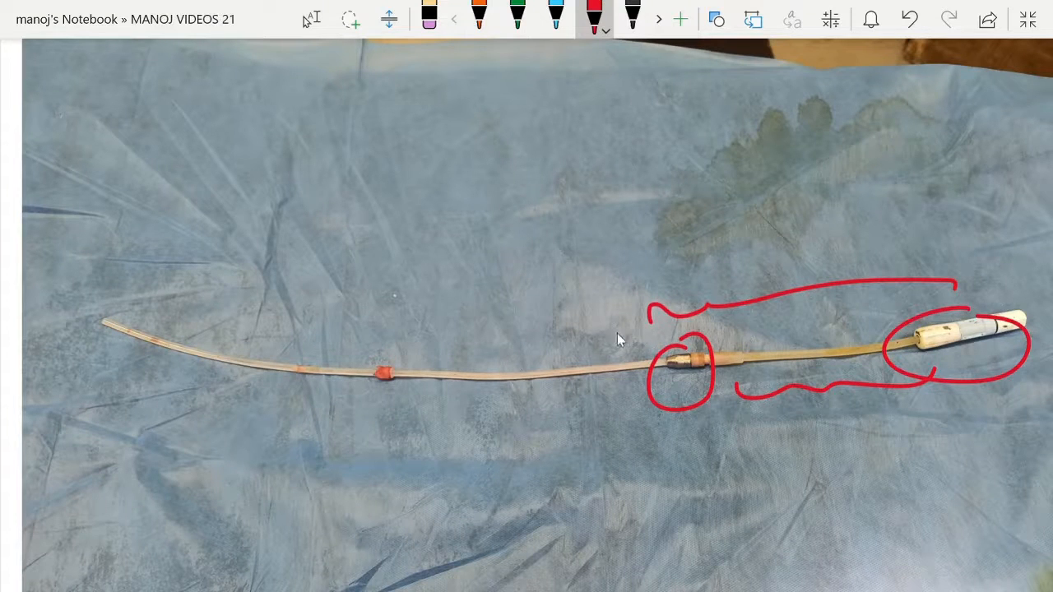
{"action": "left_click_drag", "start_coordinate": [107, 293], "coordinate": [107, 370]}
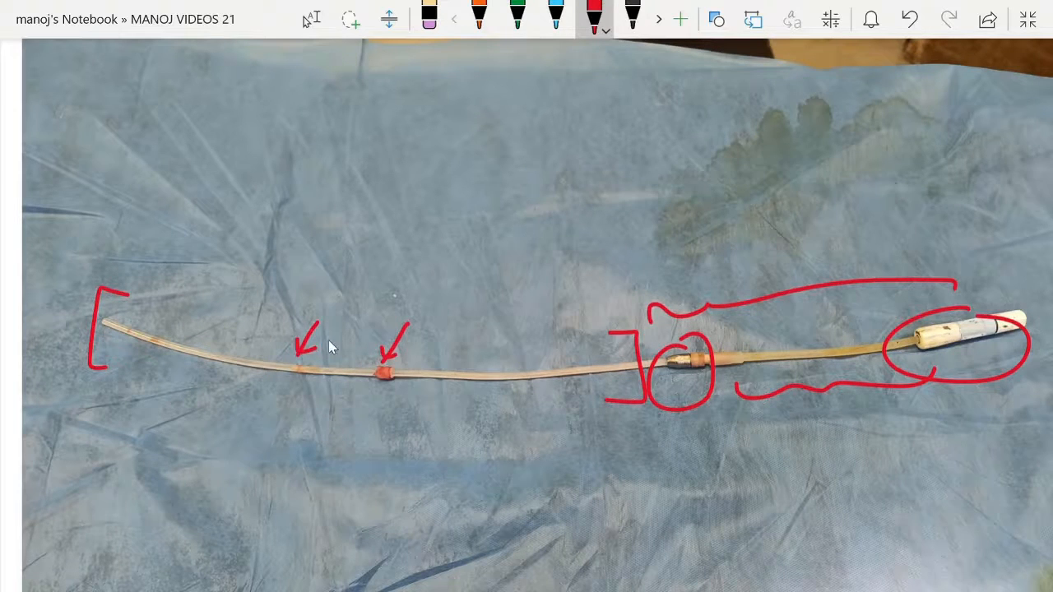
{"action": "mouse_move", "coordinate": [395, 396]}
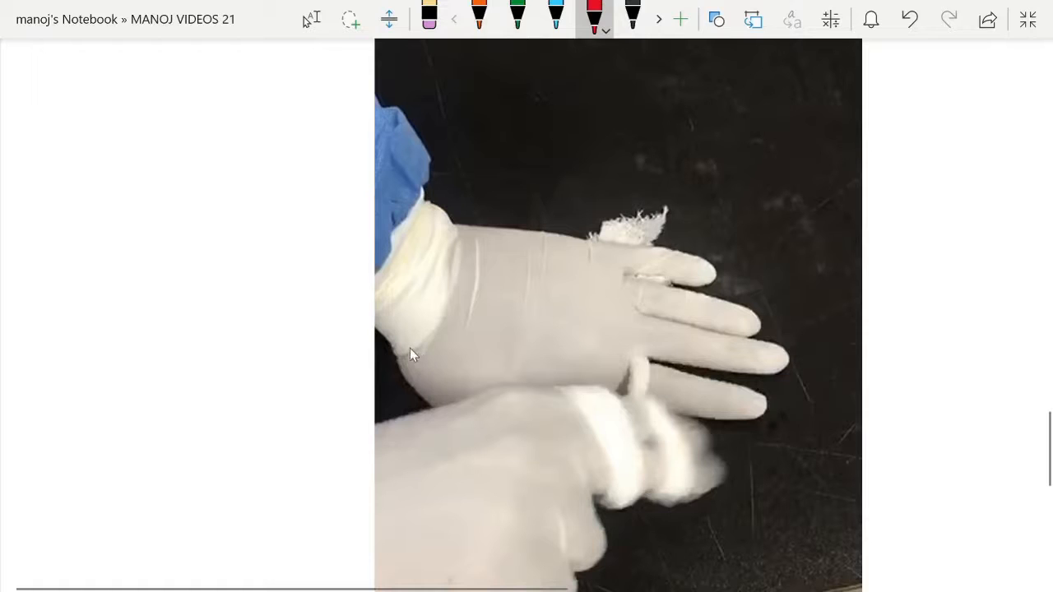
Label the top glove with a red L and trace red curves along its top and lower edges and beside the photo
{"action": "left_click_drag", "start_coordinate": [526, 283], "coordinate": [543, 313]}
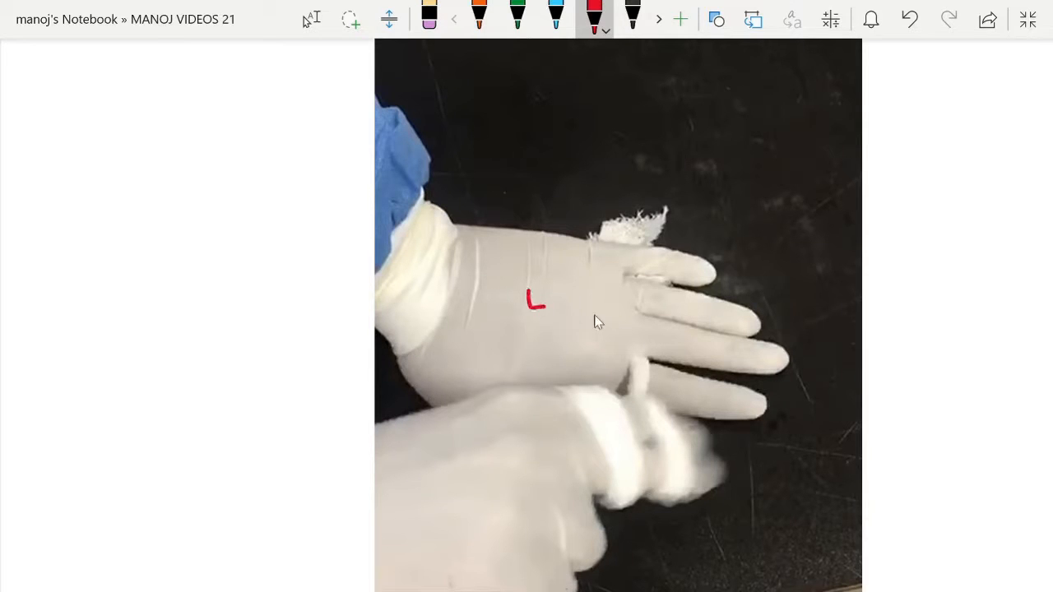
{"action": "mouse_move", "coordinate": [765, 360]}
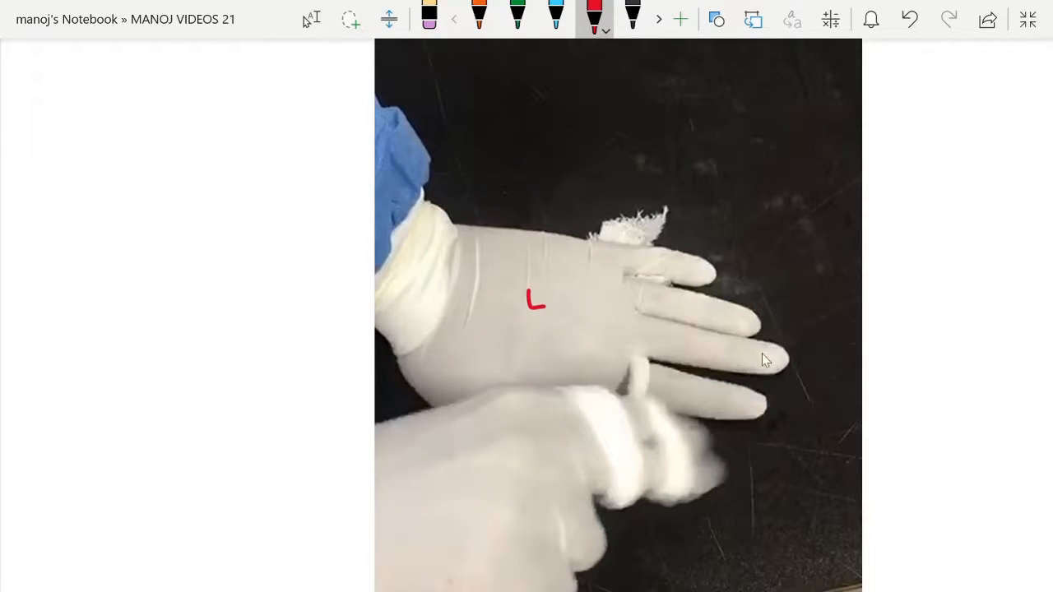
{"action": "left_click_drag", "start_coordinate": [540, 205], "coordinate": [793, 263]}
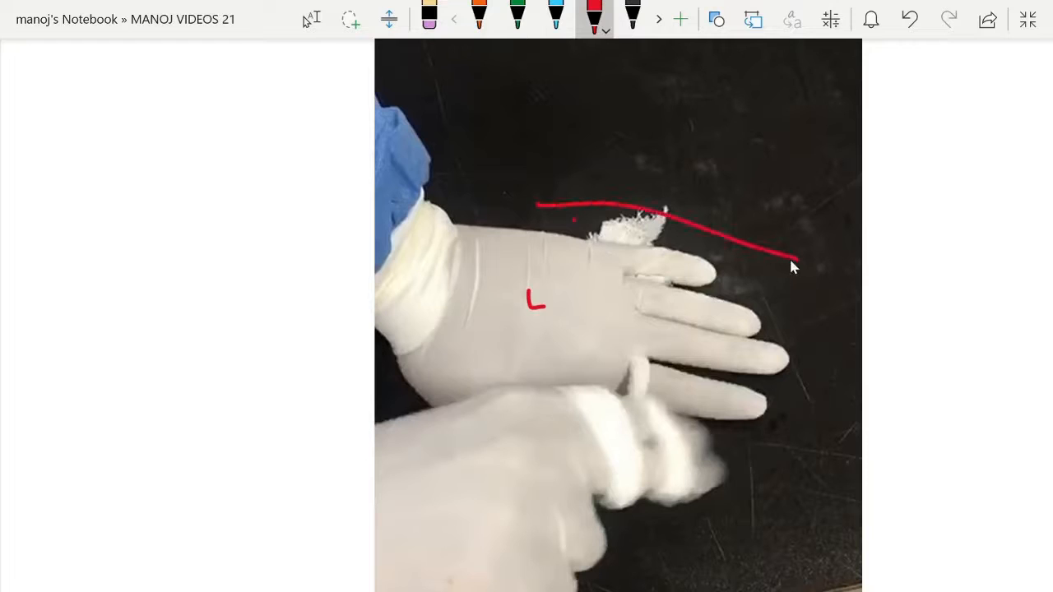
{"action": "left_click_drag", "start_coordinate": [540, 387], "coordinate": [826, 403]}
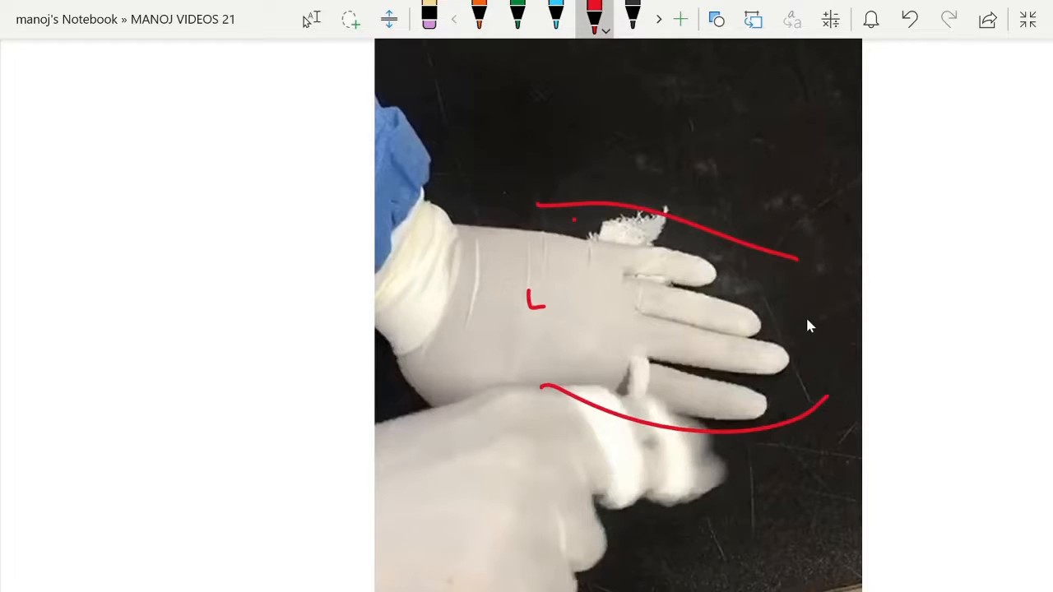
{"action": "left_click_drag", "start_coordinate": [796, 257], "coordinate": [926, 223]}
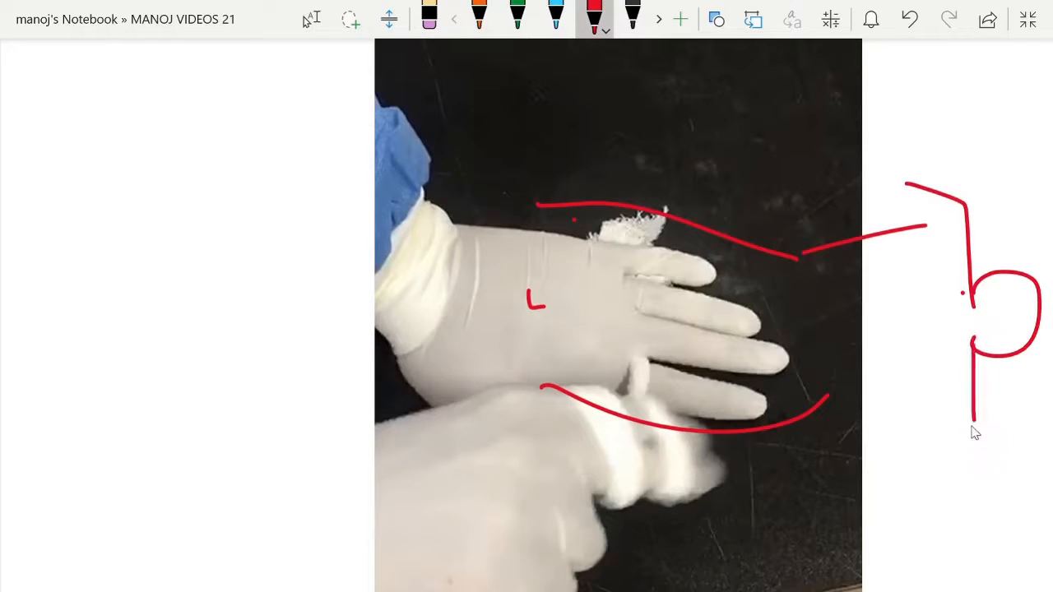
{"action": "left_click_drag", "start_coordinate": [922, 419], "coordinate": [930, 494]}
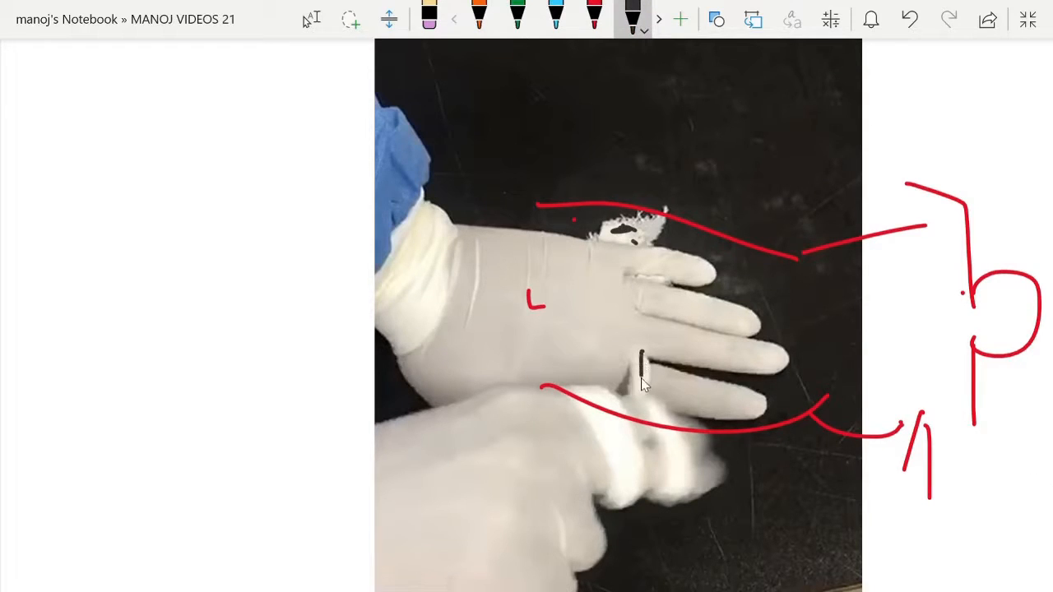
Add black direction marks across the fingers and lower hand, then circle the L
{"action": "left_click_drag", "start_coordinate": [642, 387], "coordinate": [658, 460]}
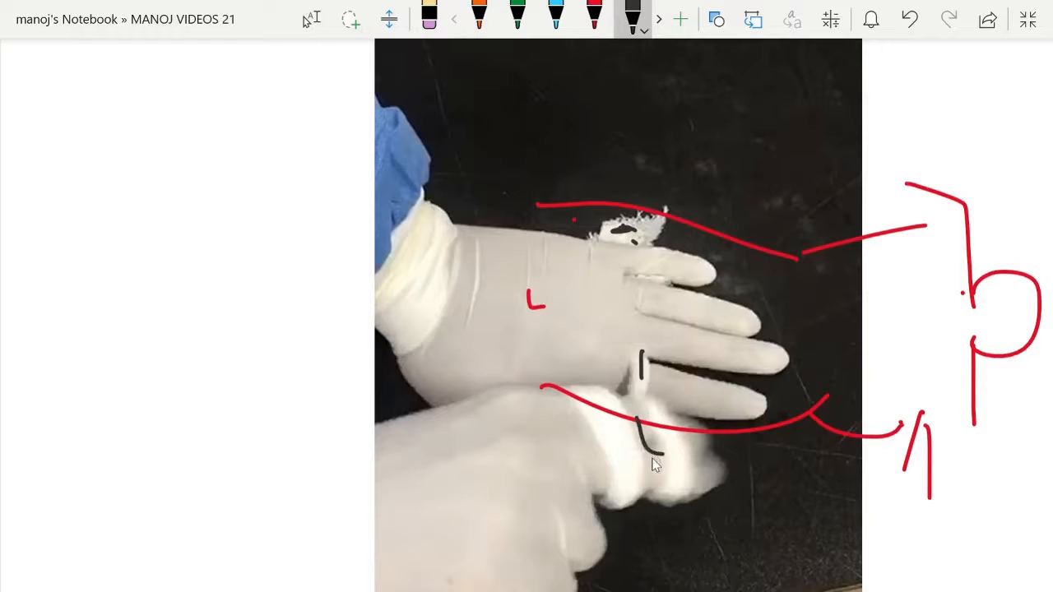
{"action": "left_click_drag", "start_coordinate": [650, 419], "coordinate": [625, 485]}
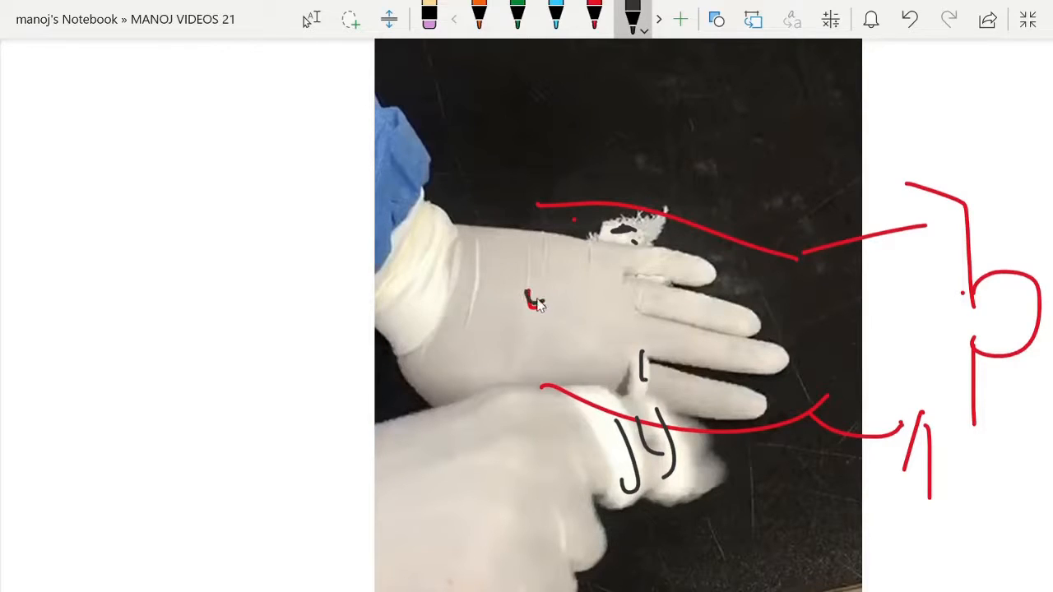
{"action": "left_click_drag", "start_coordinate": [510, 280], "coordinate": [552, 321]}
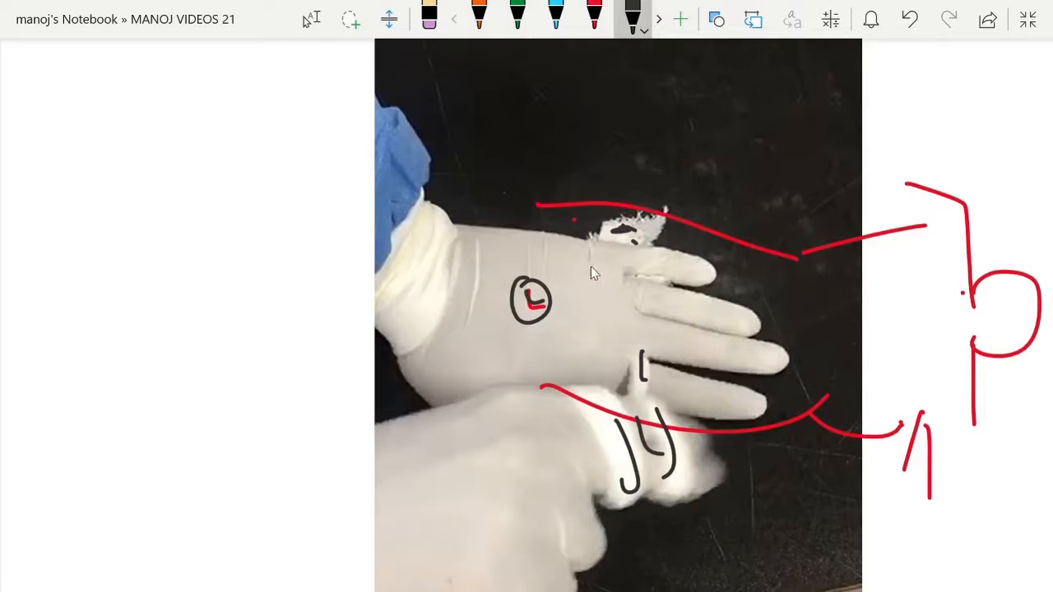
{"action": "mouse_move", "coordinate": [595, 344]}
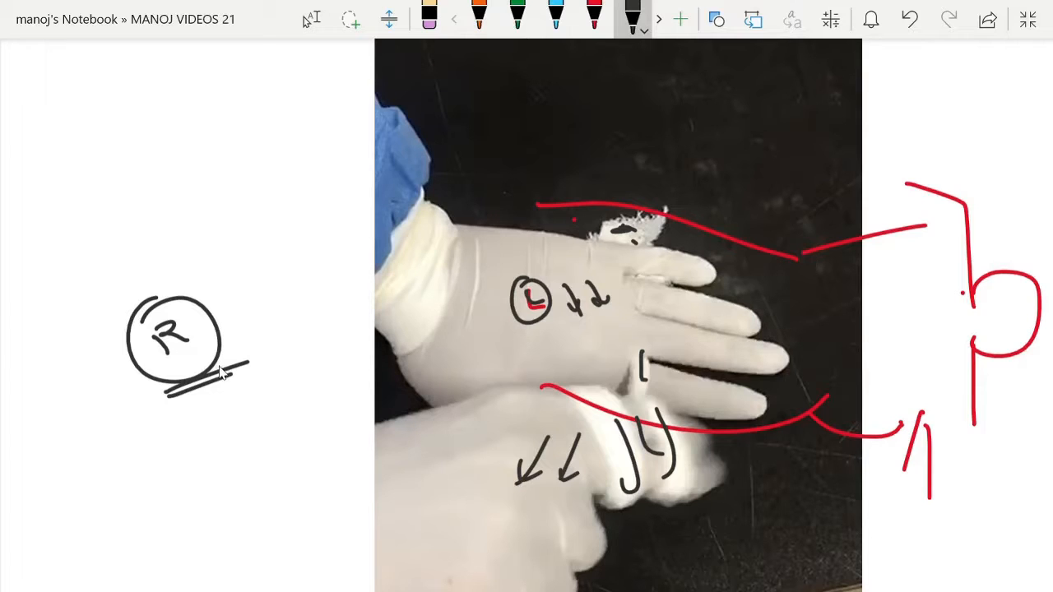
{"action": "mouse_move", "coordinate": [217, 376]}
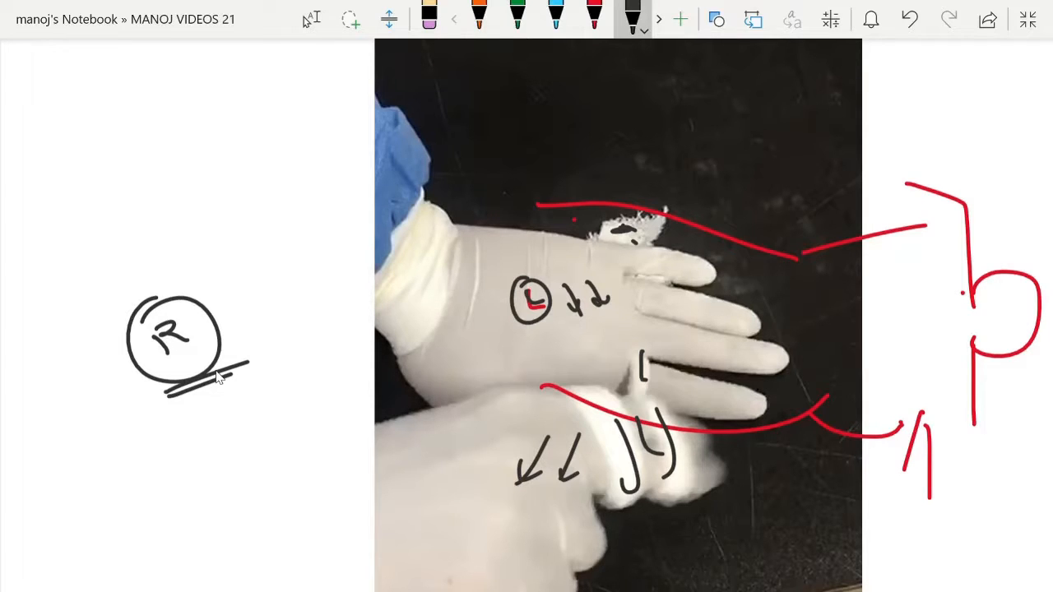